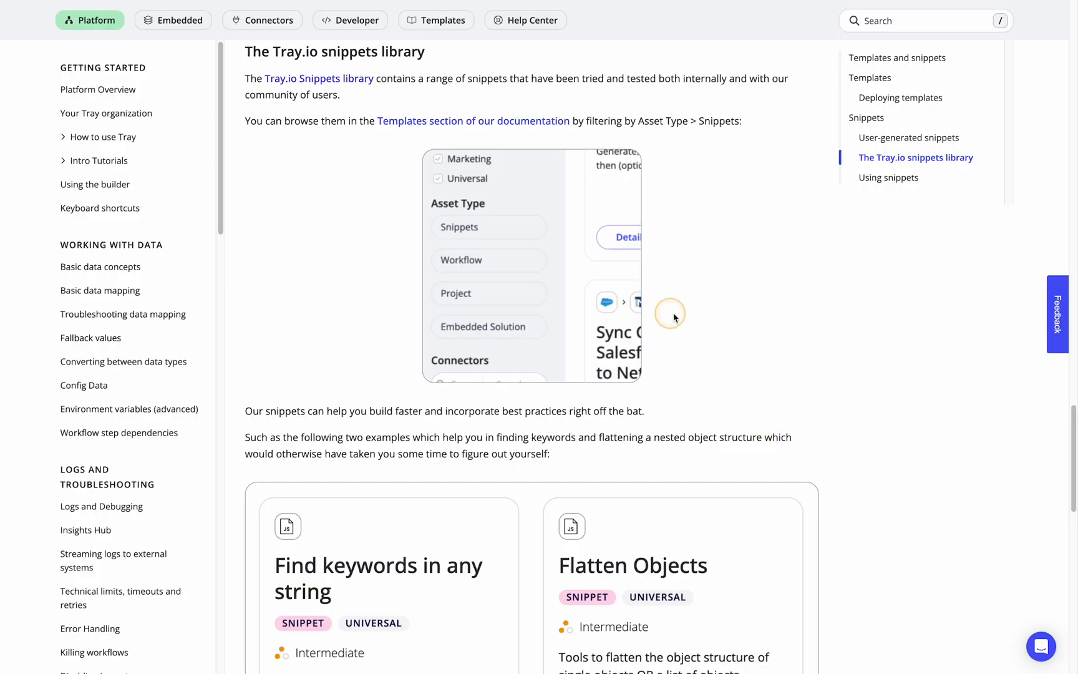
mouse_move(507, 256)
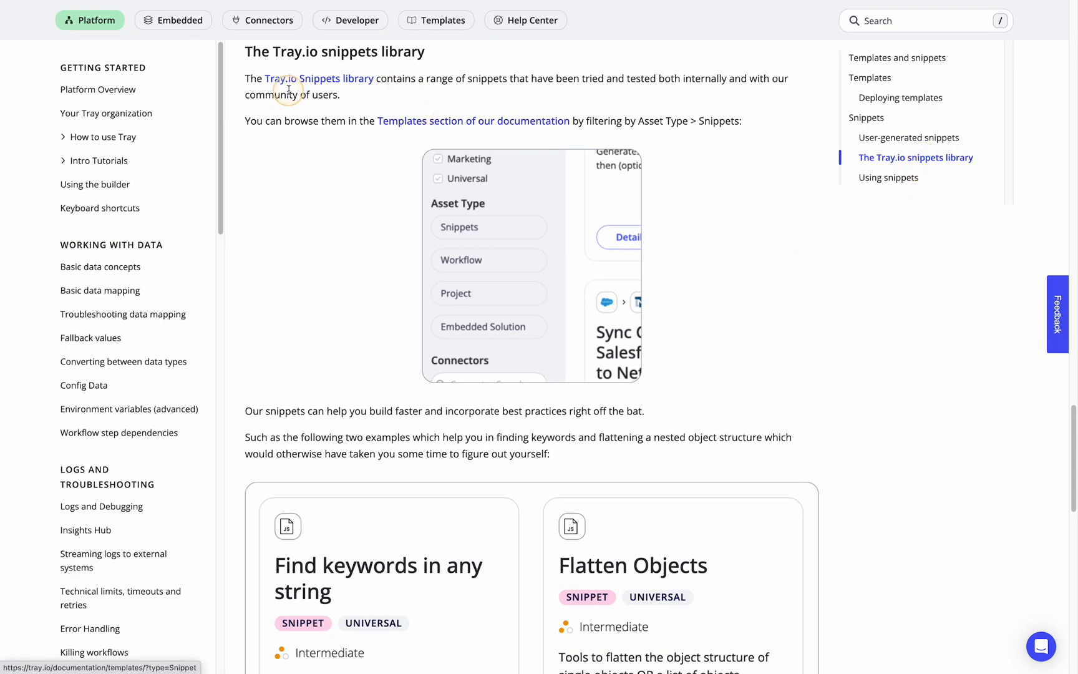
Open the Templates library filtered to Snippets, showing 32 templates
scroll("down", 3)
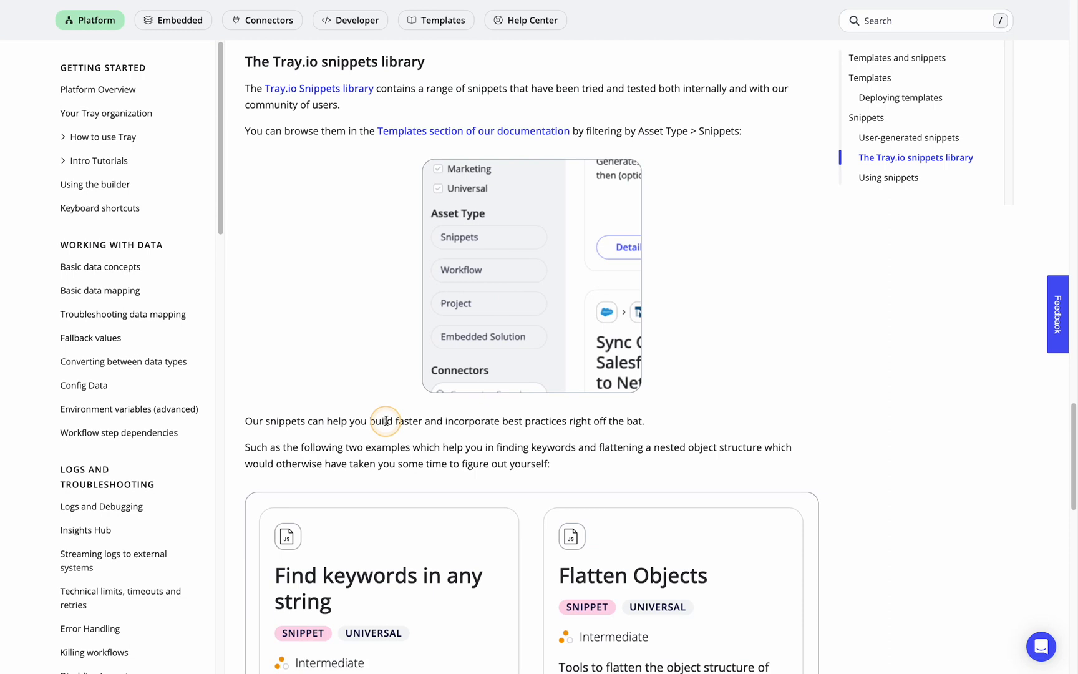
left_click(436, 20)
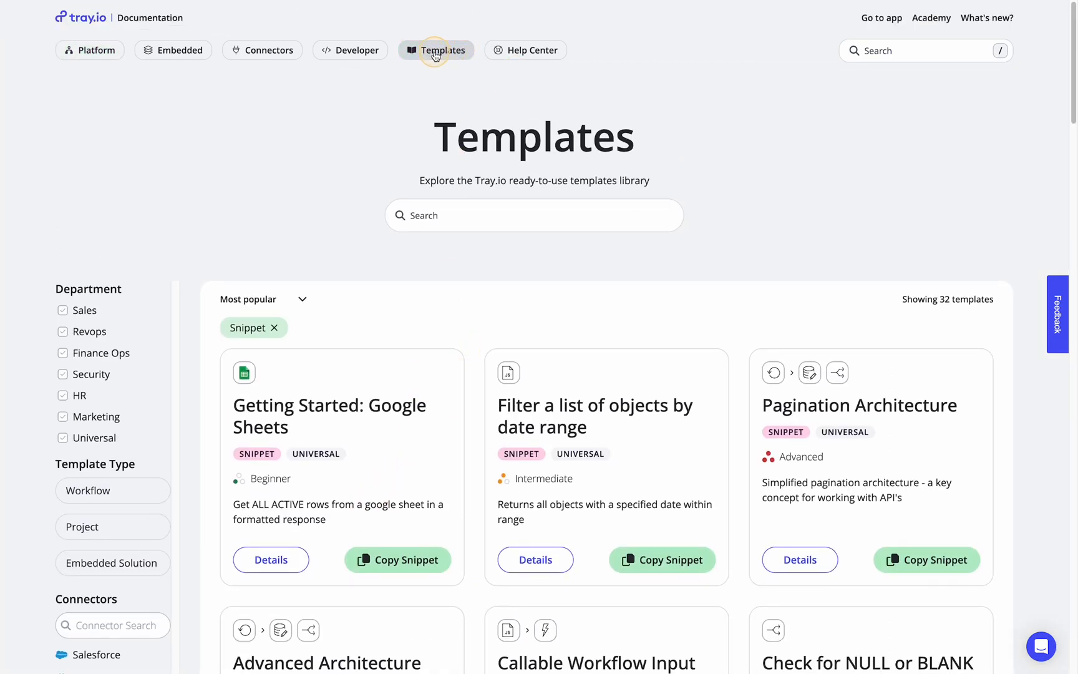
Filter the Templates list to Snippets and scroll to the Getting Started: Google Sheets card
left_click(436, 49)
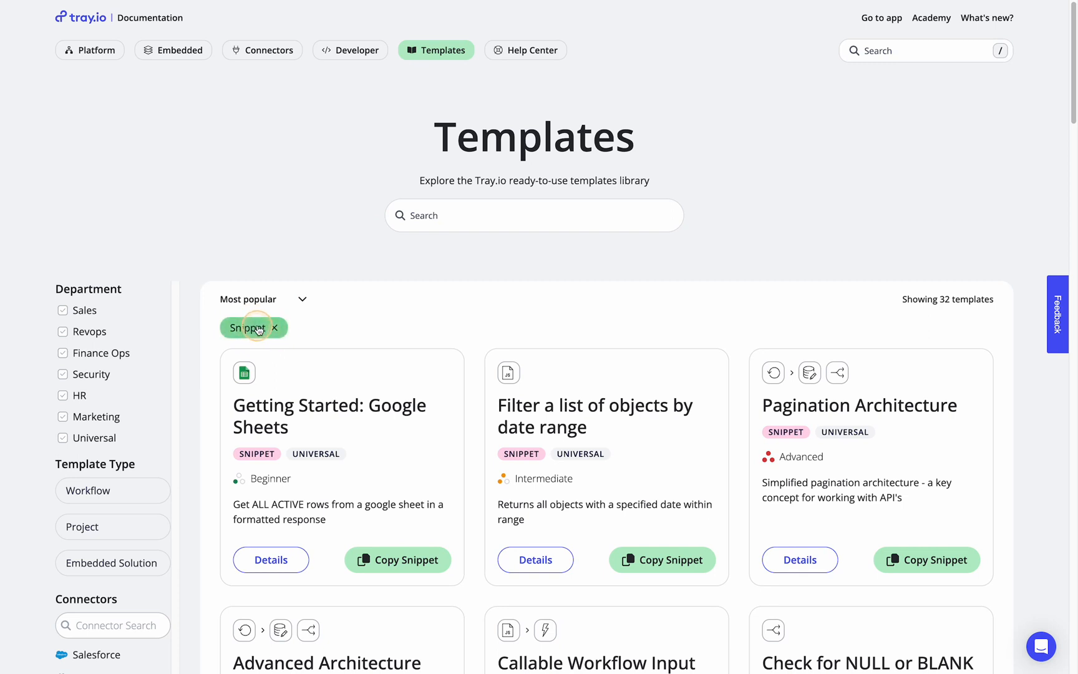
scroll("down", 3)
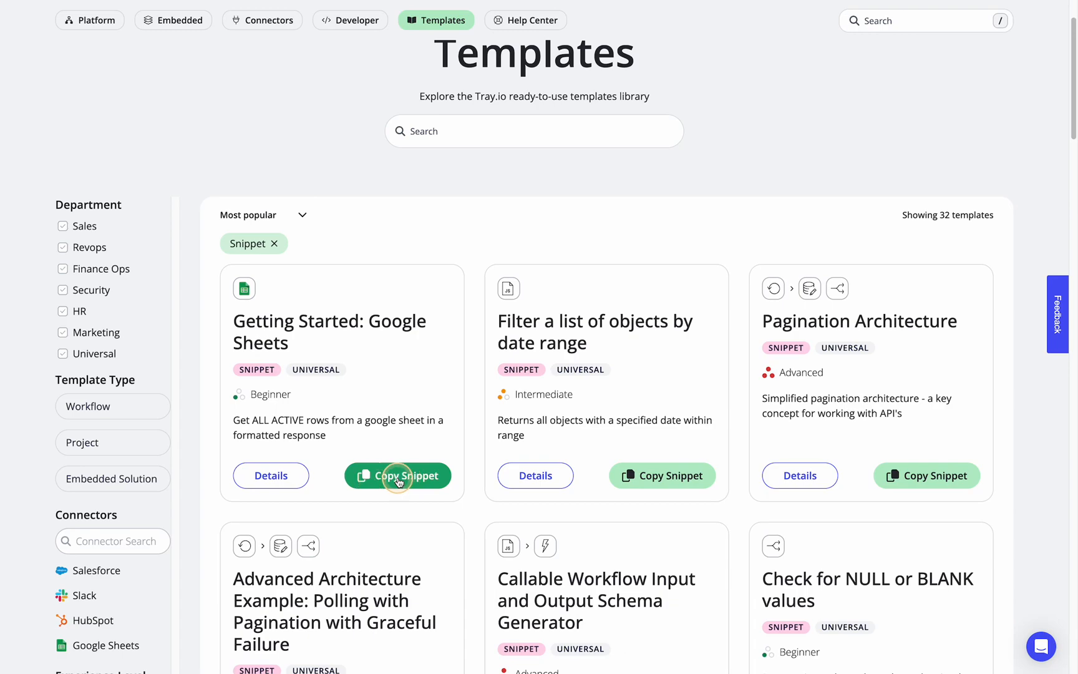
Copy the Getting Started: Google Sheets snippet, paste it after the trigger, then delete both steps
left_click(398, 475)
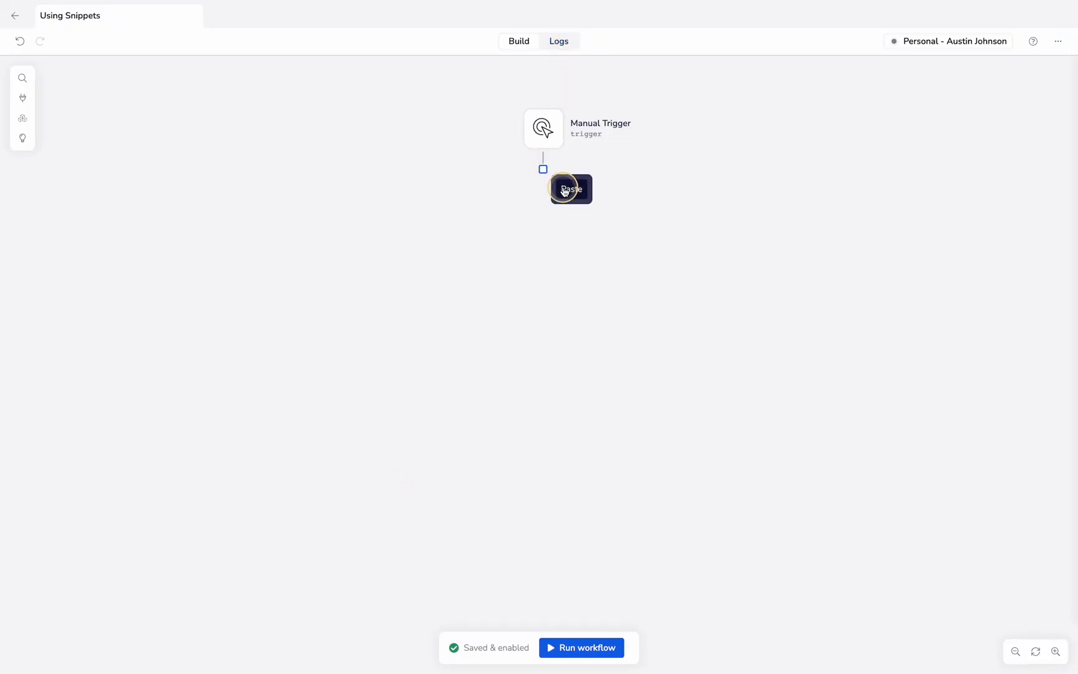
left_click(571, 189)
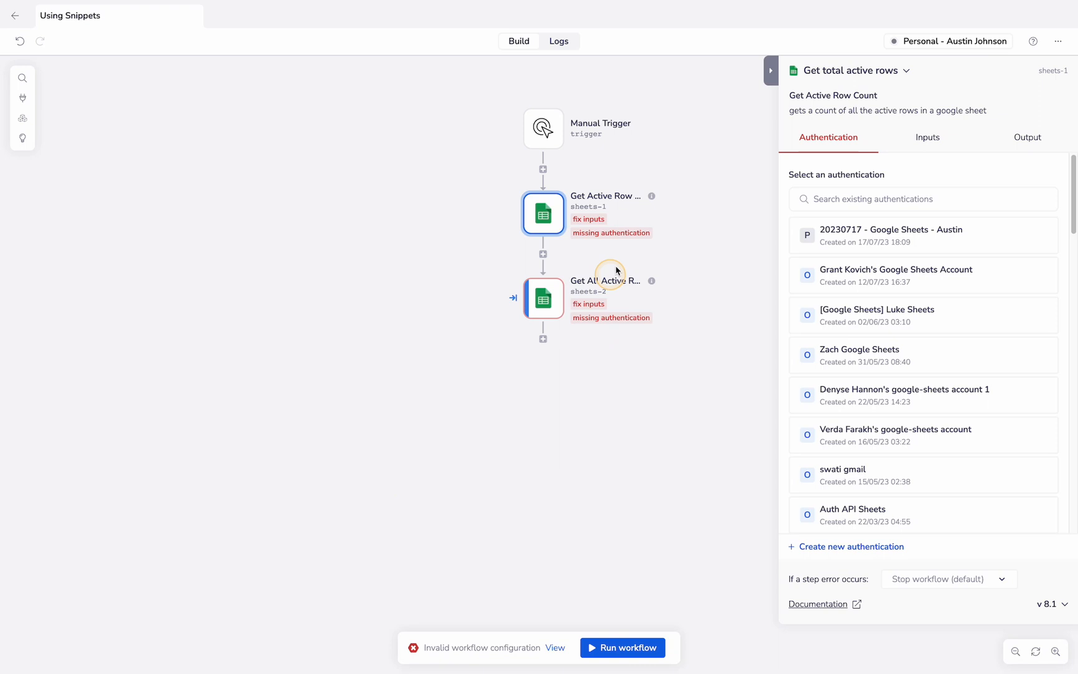
mouse_move(558, 273)
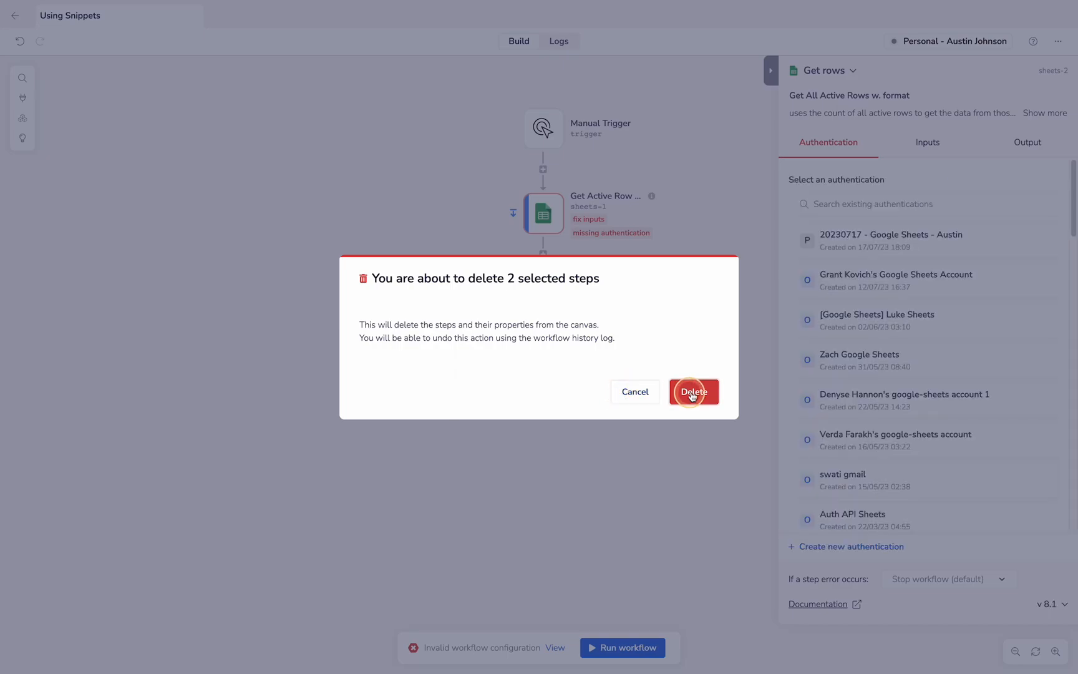
left_click(694, 392)
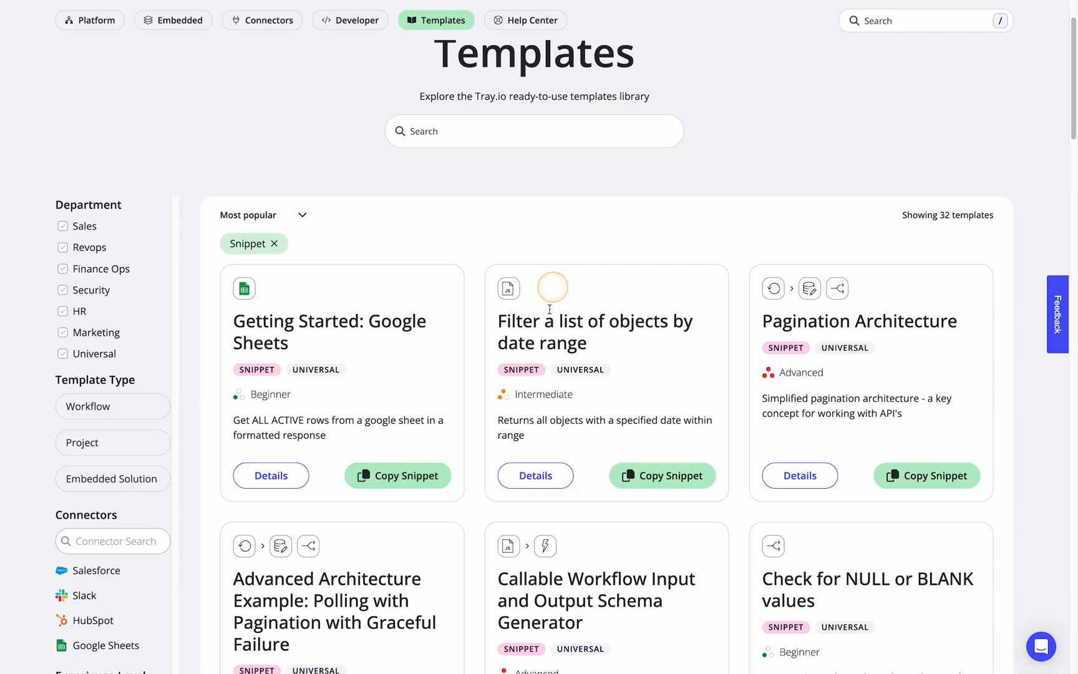
Add the Filter a list of objects by date range snippet and inspect its Filter by date step
left_click(662, 475)
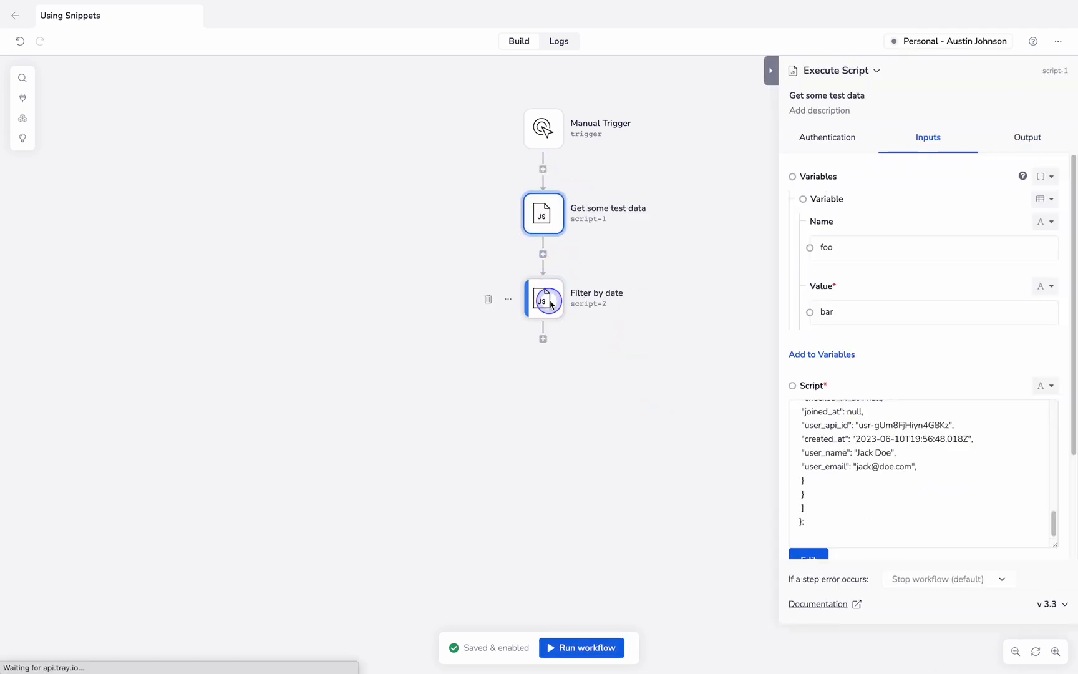
left_click(543, 298)
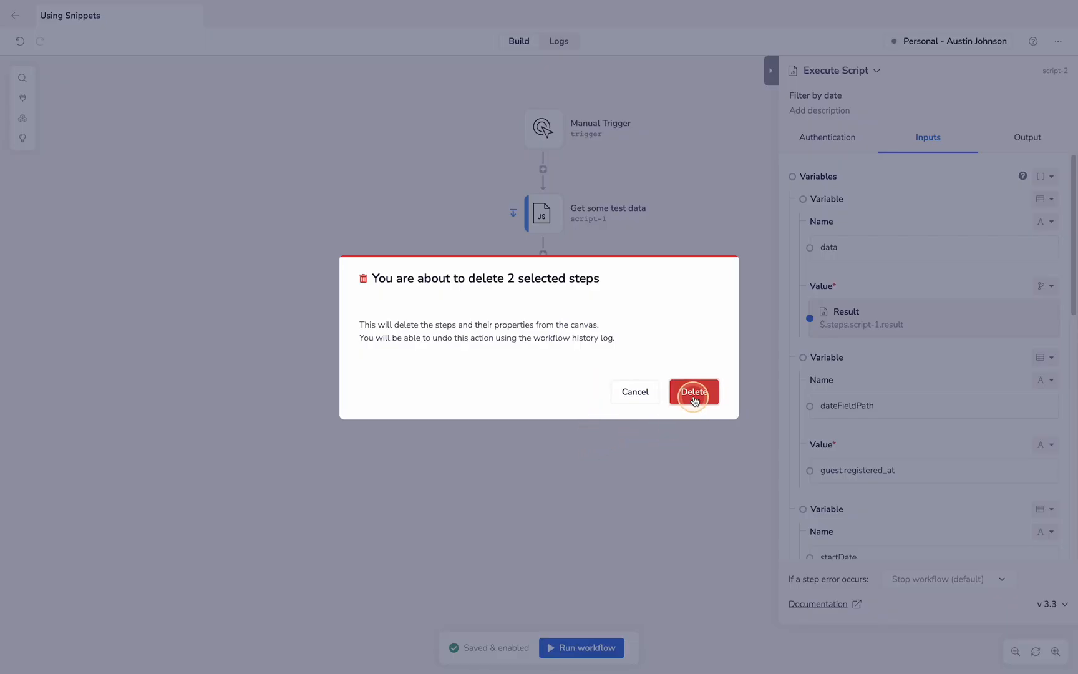
Delete the two date-filter steps and copy the Pagination Architecture snippet into the workflow
left_click(694, 392)
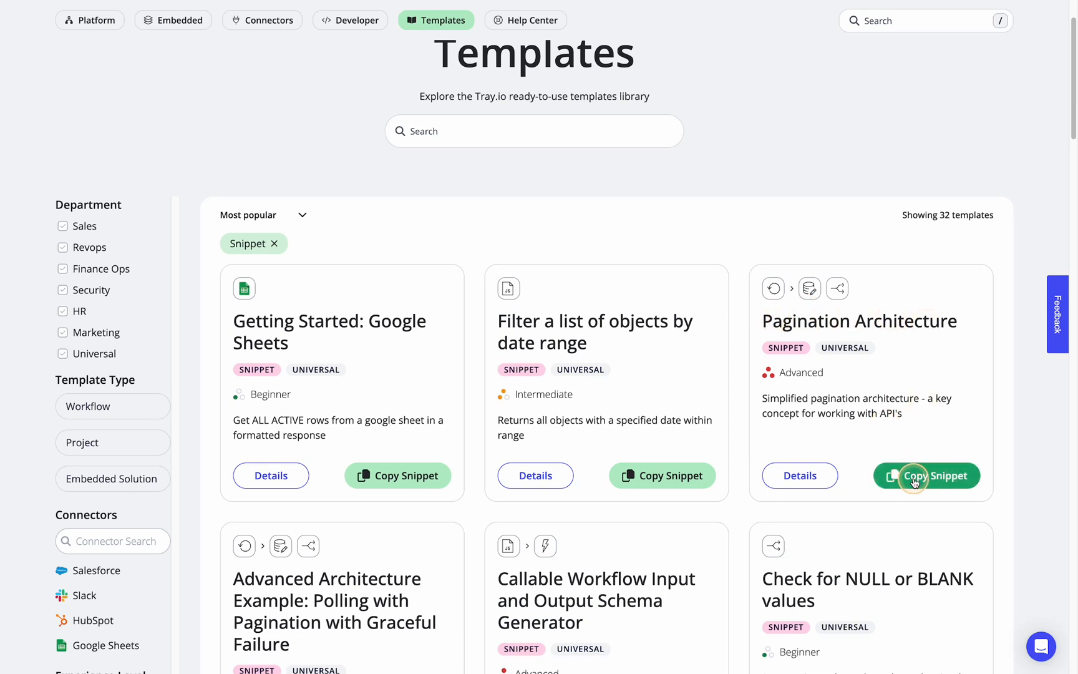
left_click(926, 475)
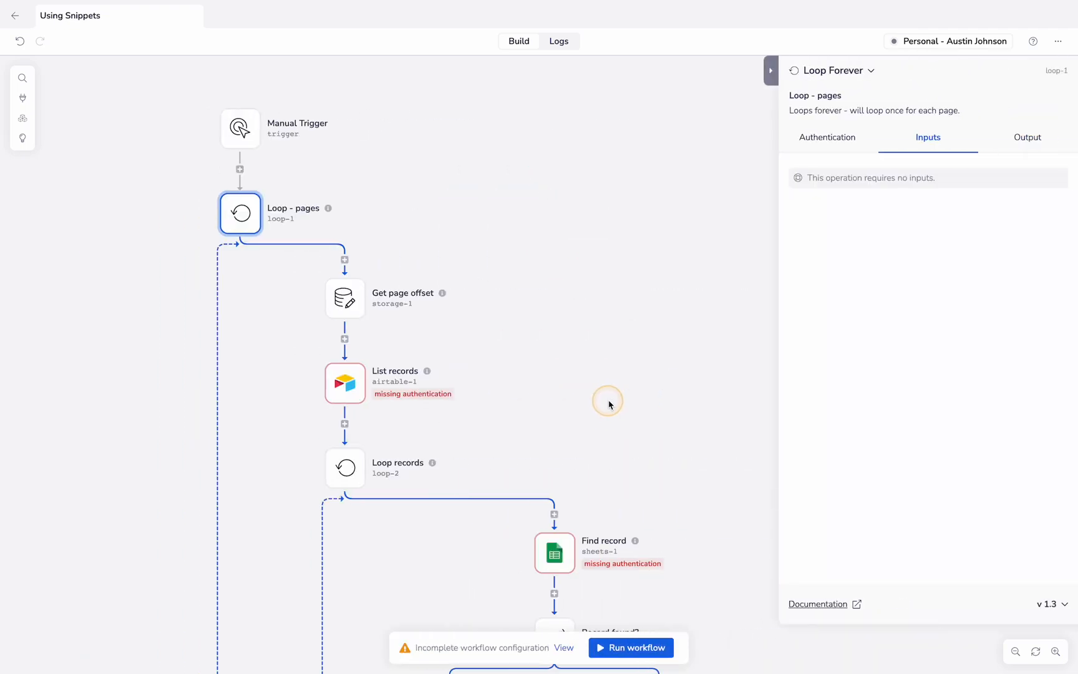
scroll("down", 3)
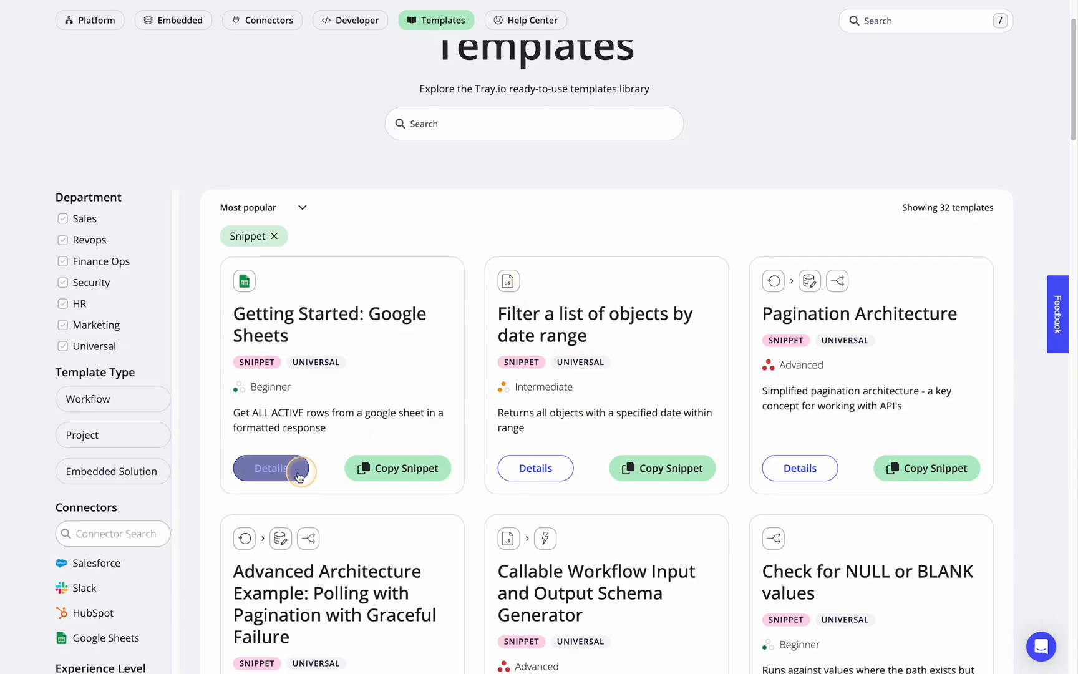
View the Getting Started: Google Sheets details page down to its two-step See it in action preview
left_click(274, 468)
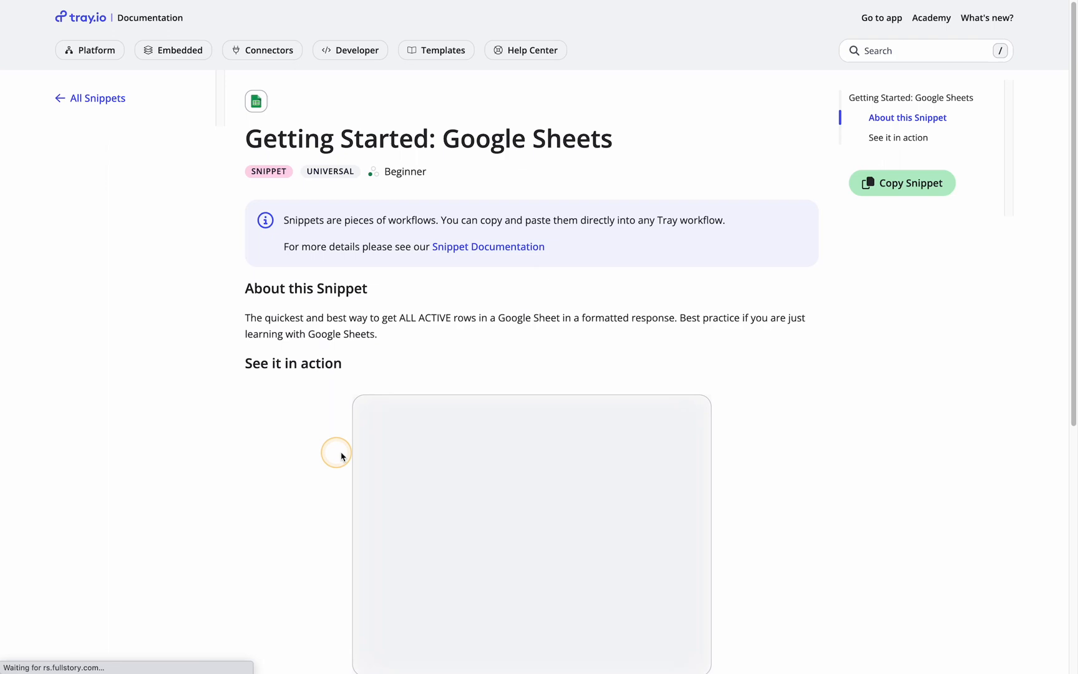
scroll("down", 3)
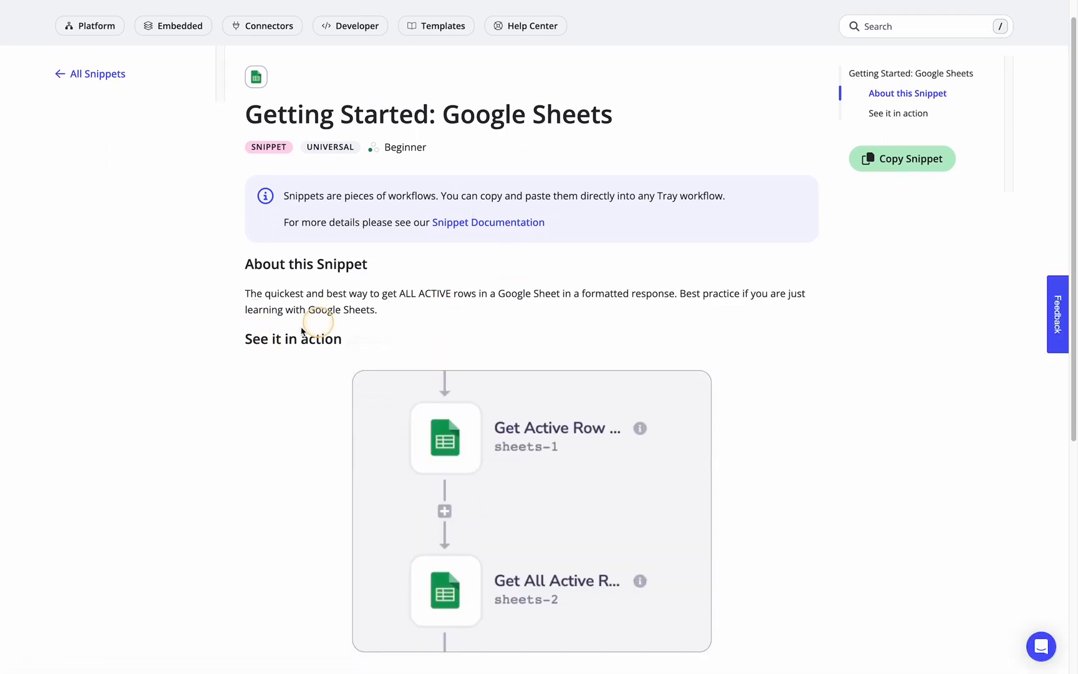
scroll("down", 3)
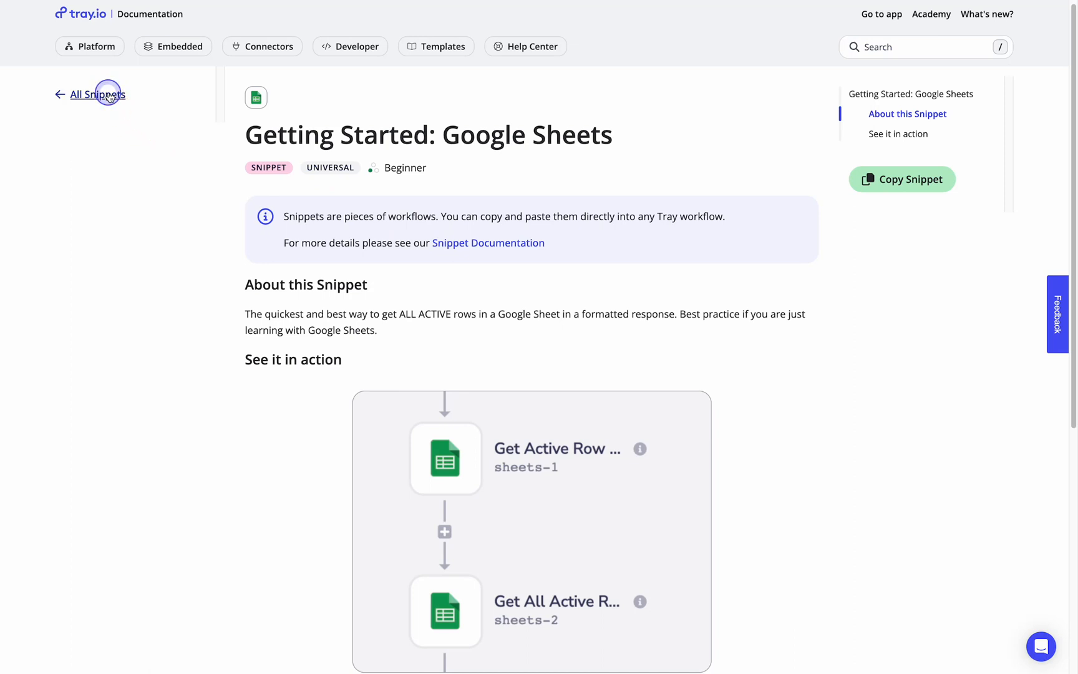
Return to All Snippets and browse Pagination Architecture's description and nested-loop preview
left_click(436, 46)
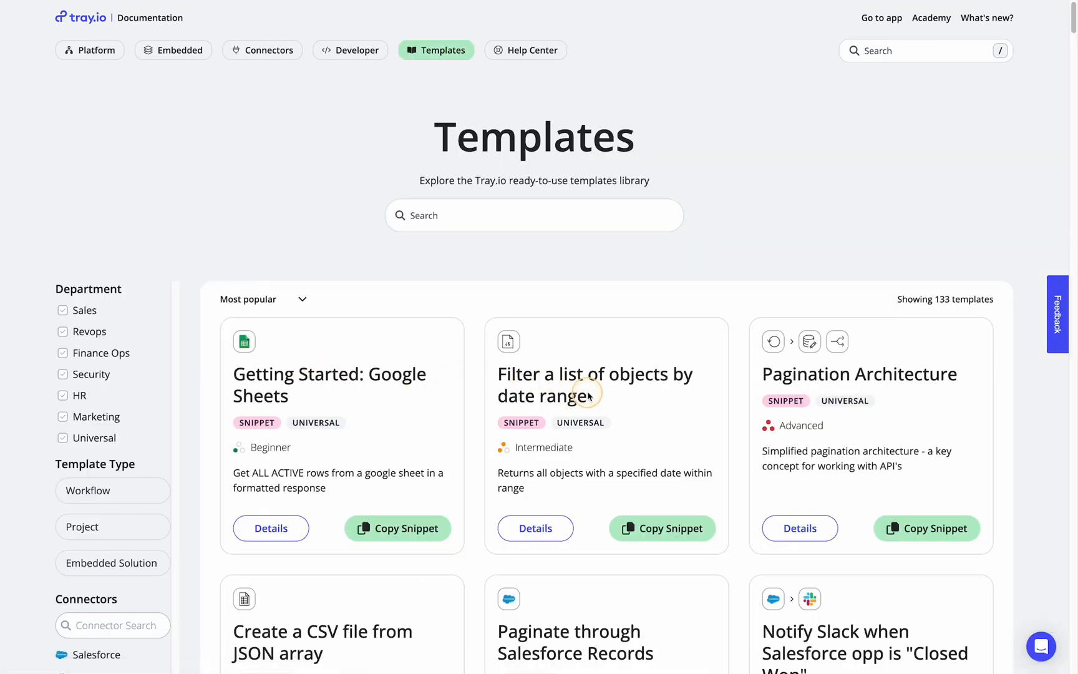
scroll("down", 3)
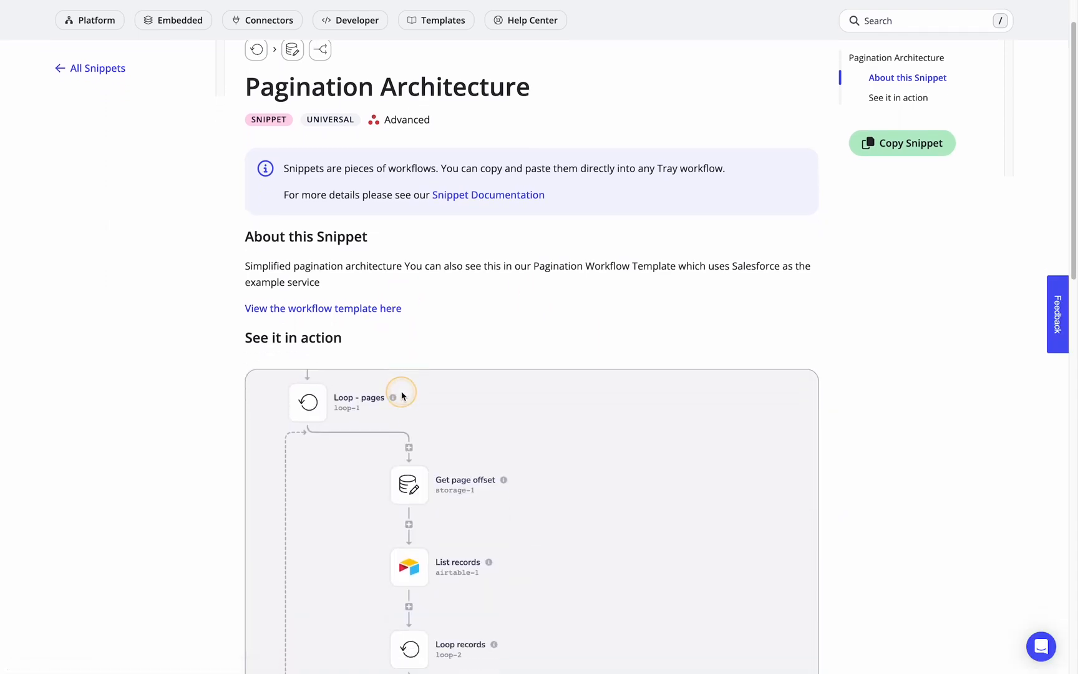
scroll("down", 3)
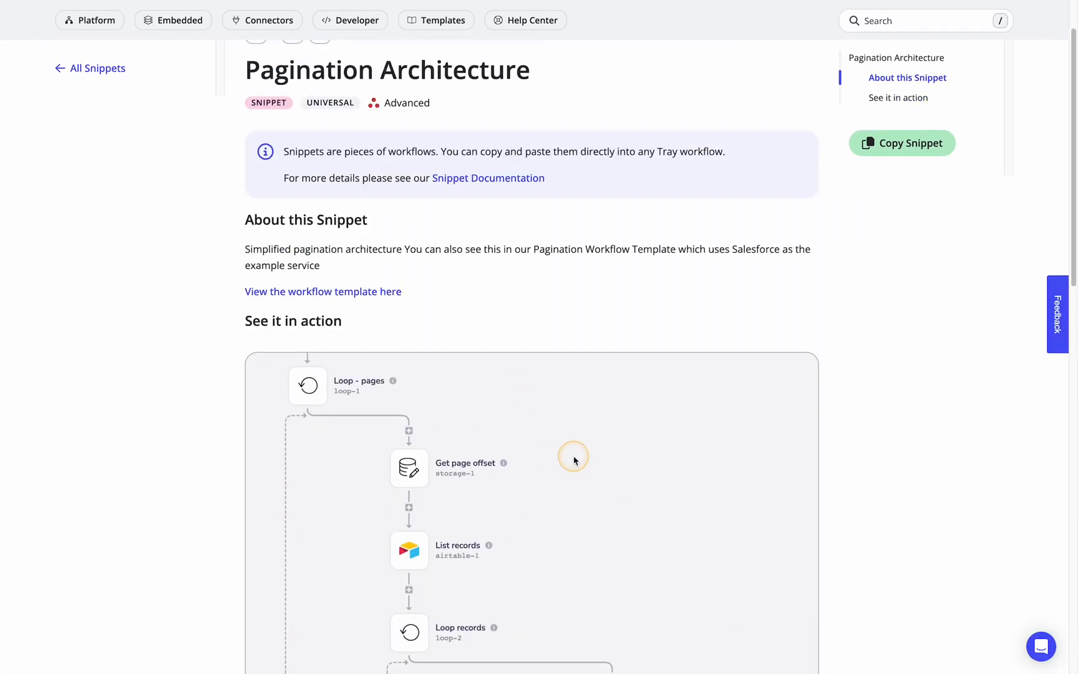
scroll("down", 3)
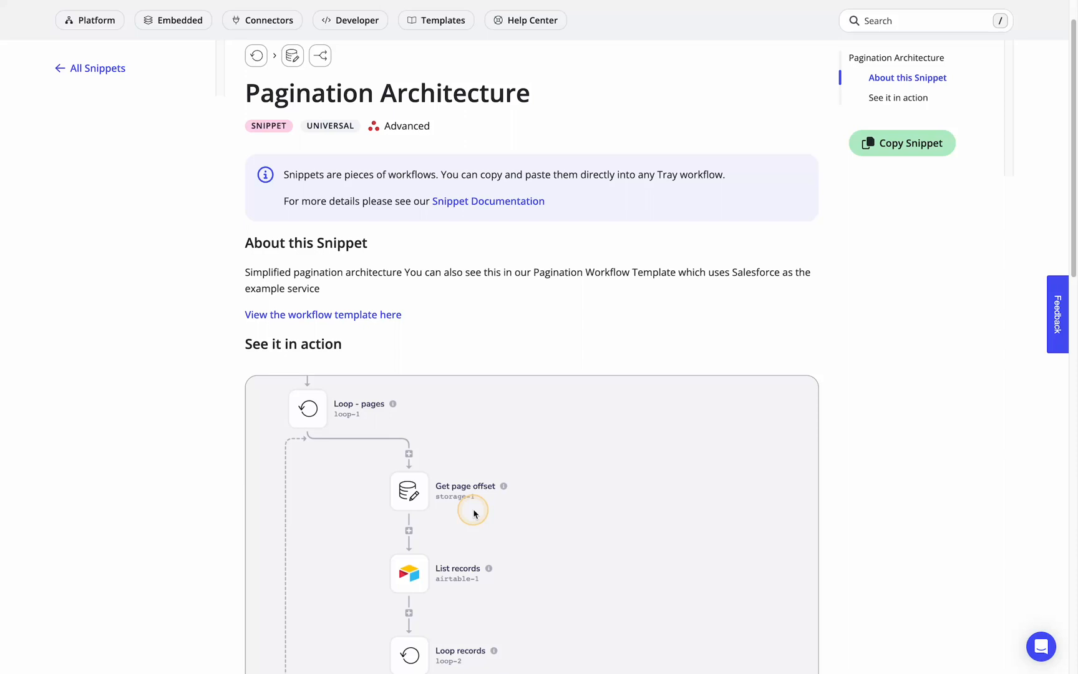